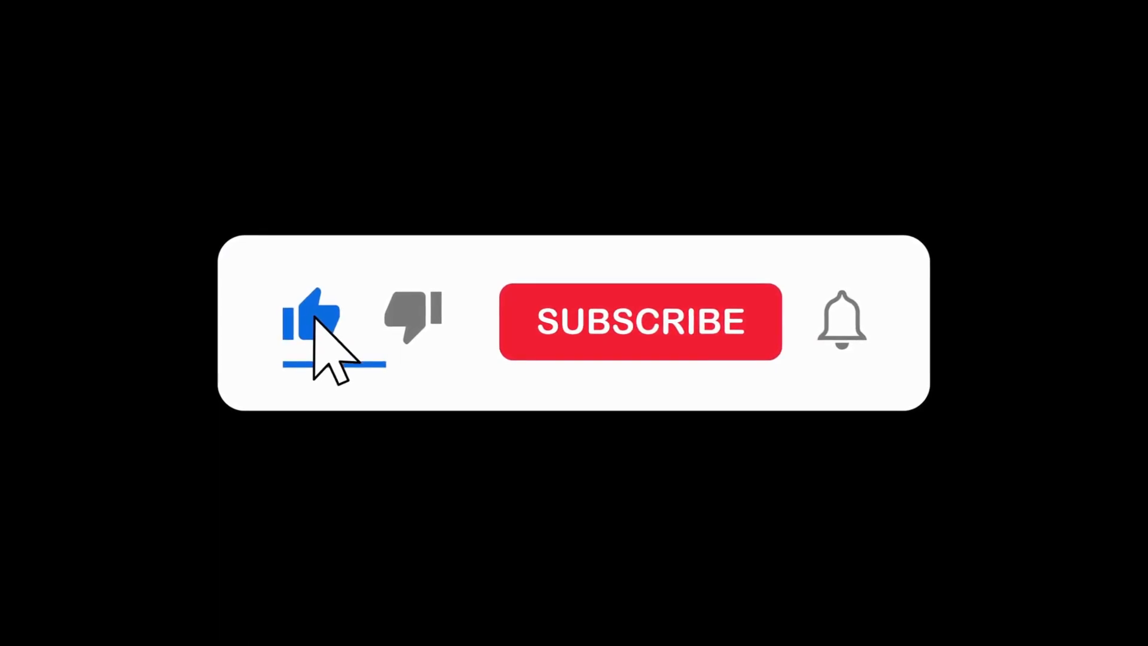
click(639, 321)
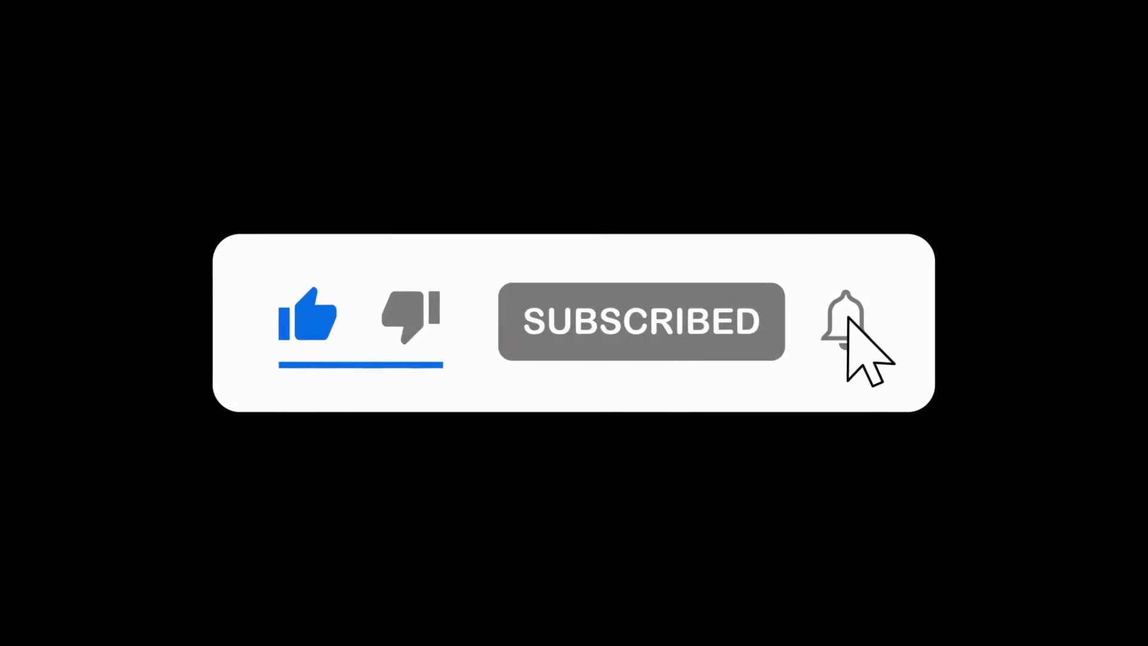